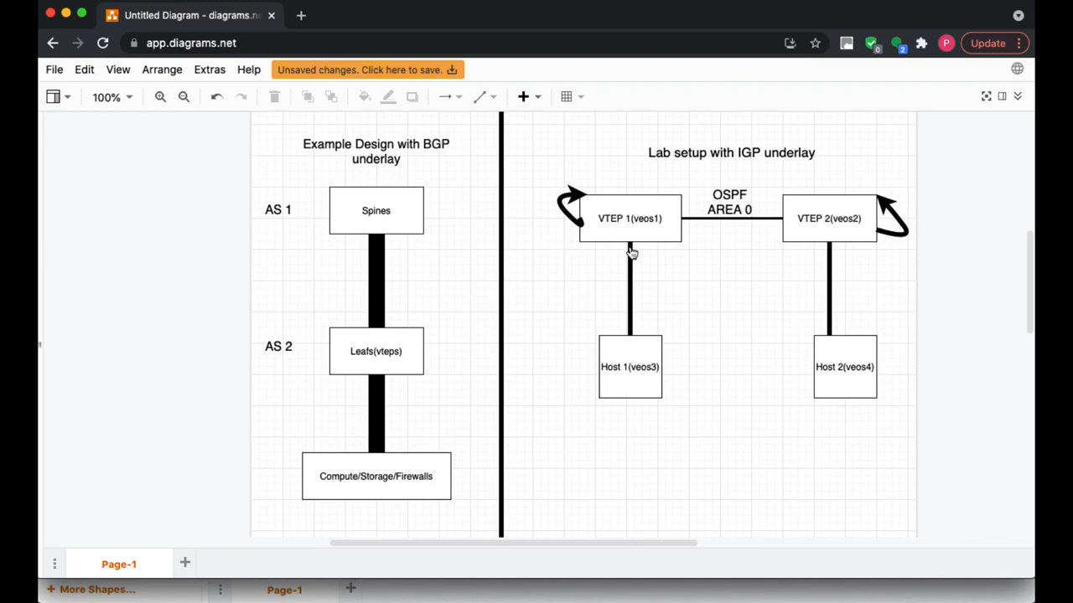
# Step: Walk through elements of the lab topology diagram in diagrams.net
pyautogui.click(629, 219)
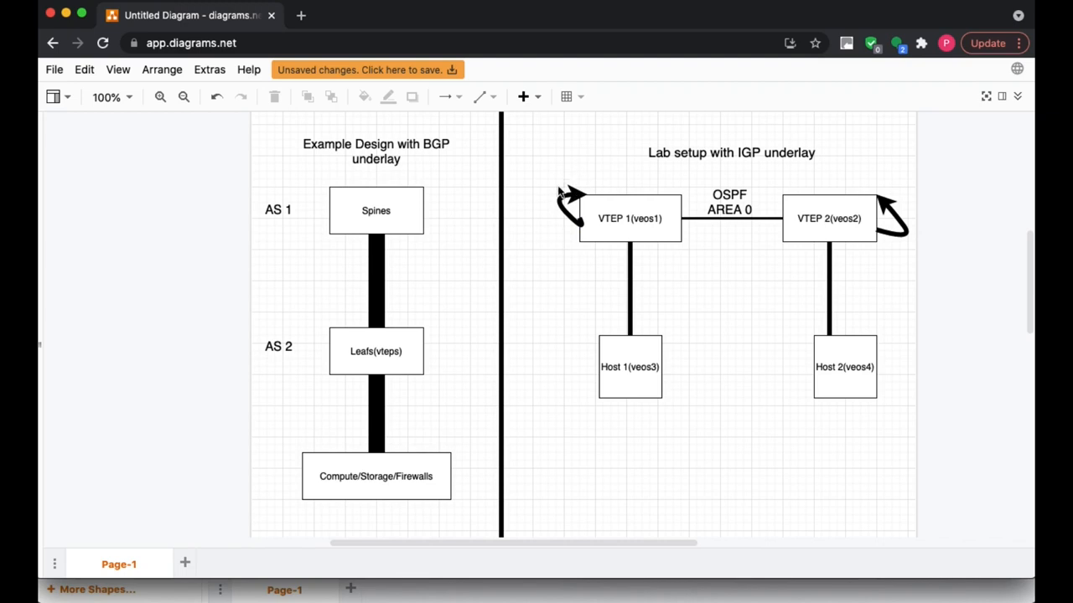
pyautogui.moveTo(548, 203)
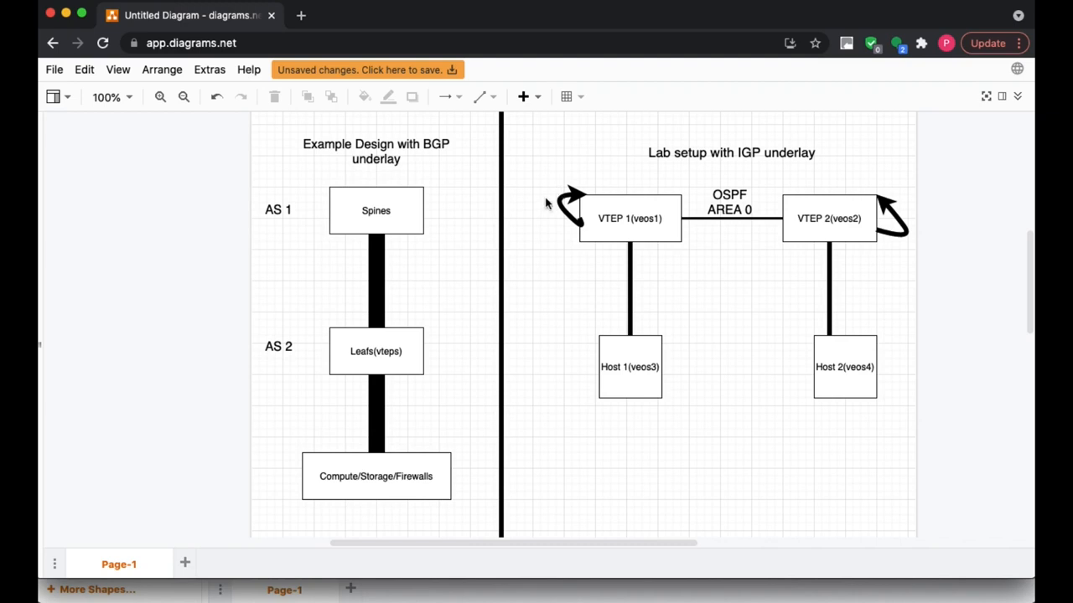
pyautogui.moveTo(553, 273)
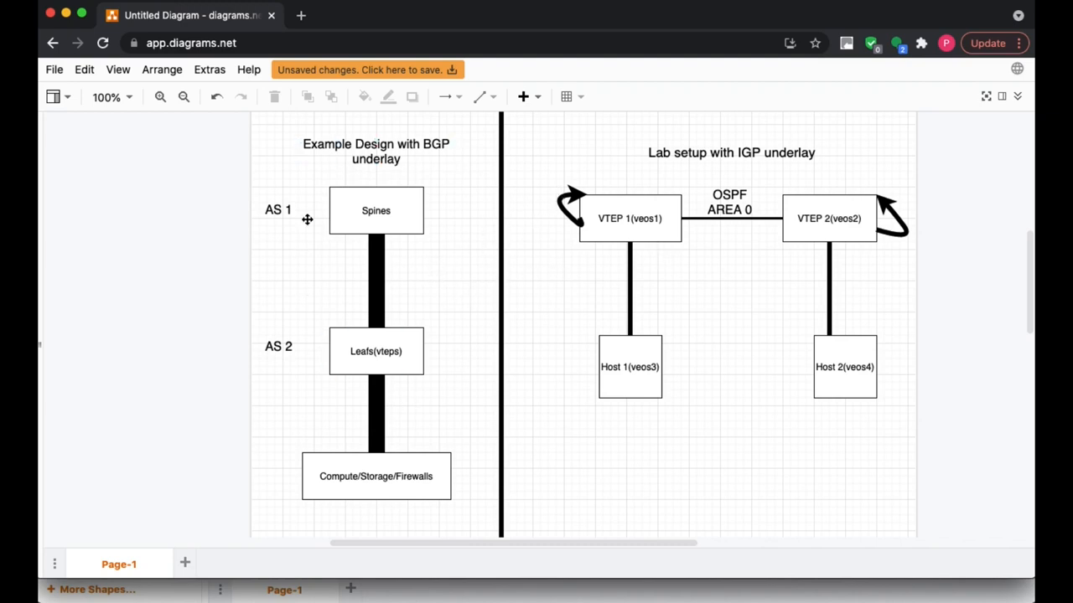
pyautogui.moveTo(490, 276)
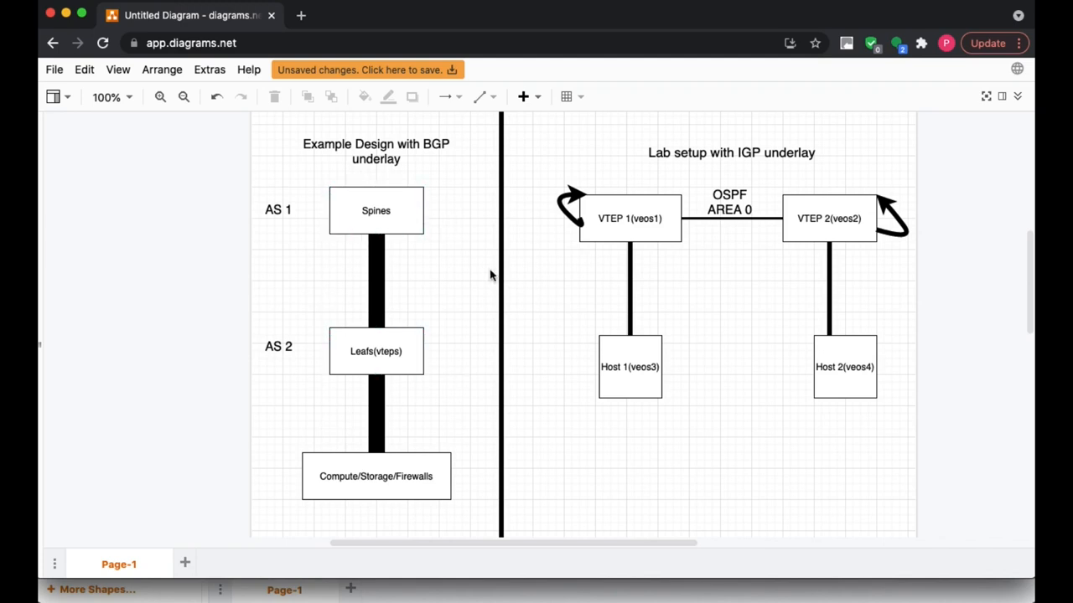
pyautogui.click(377, 351)
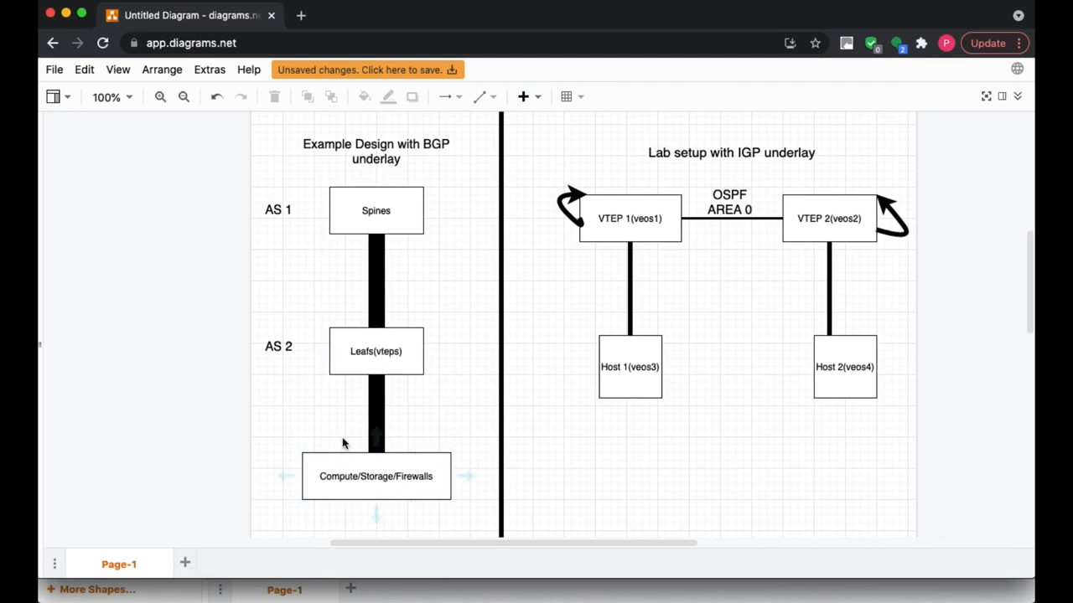
pyautogui.click(375, 211)
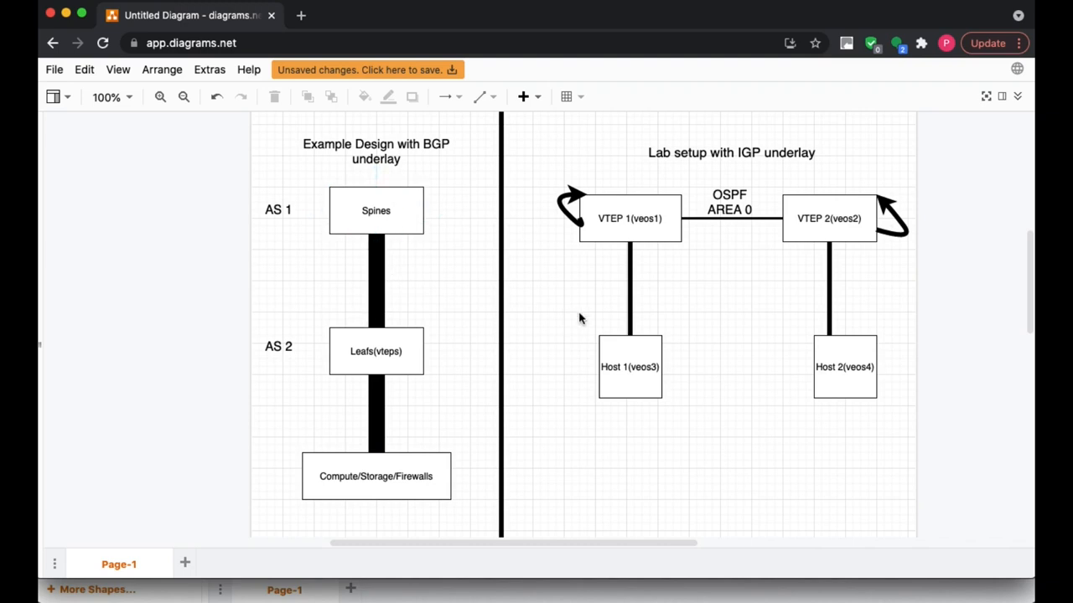
pyautogui.moveTo(429, 349)
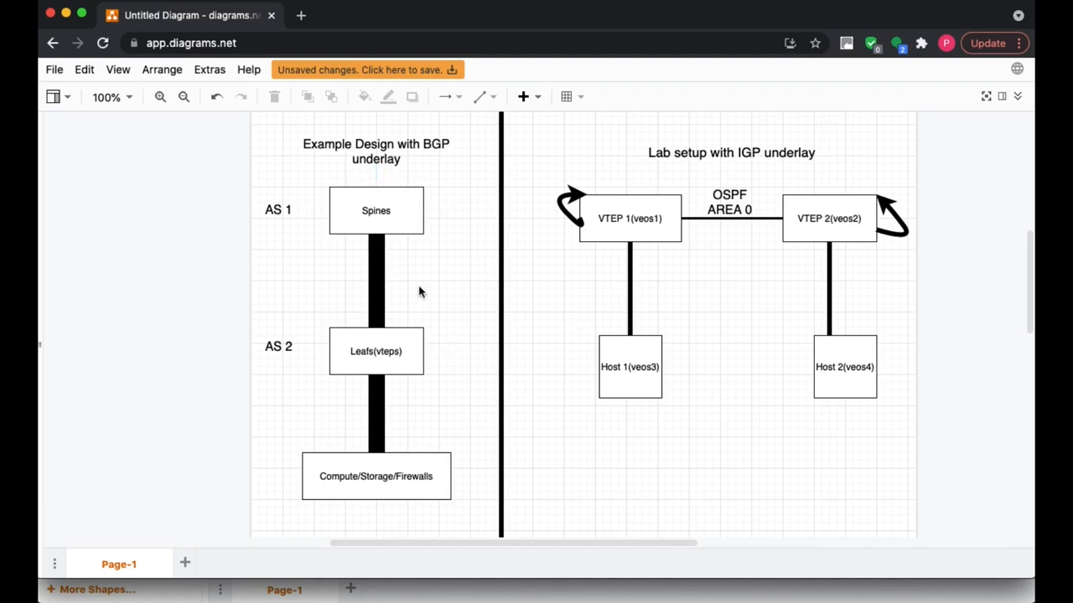
pyautogui.moveTo(393, 287)
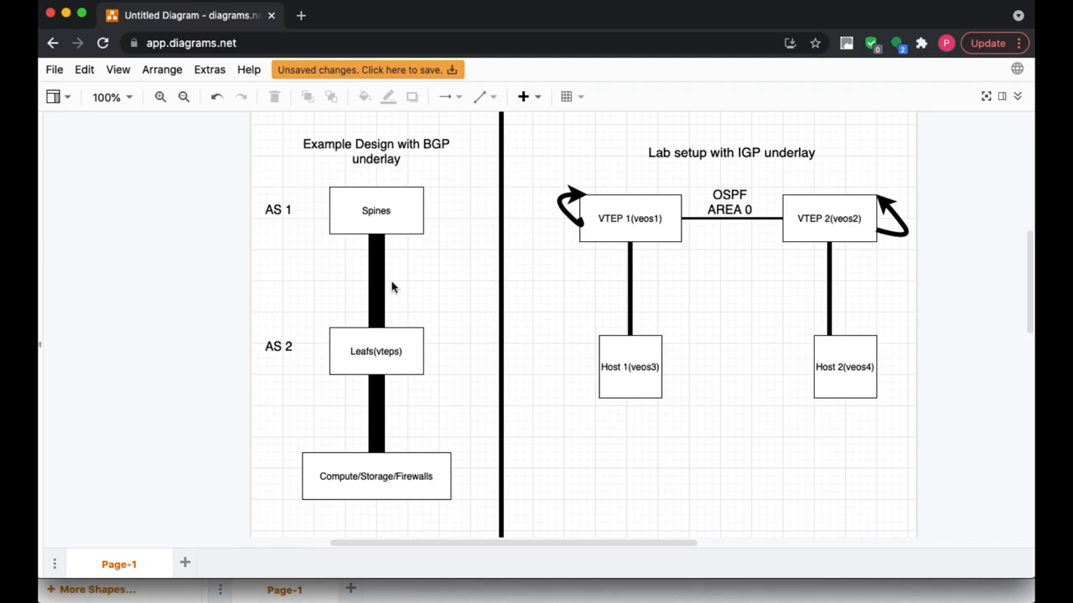
pyautogui.click(277, 210)
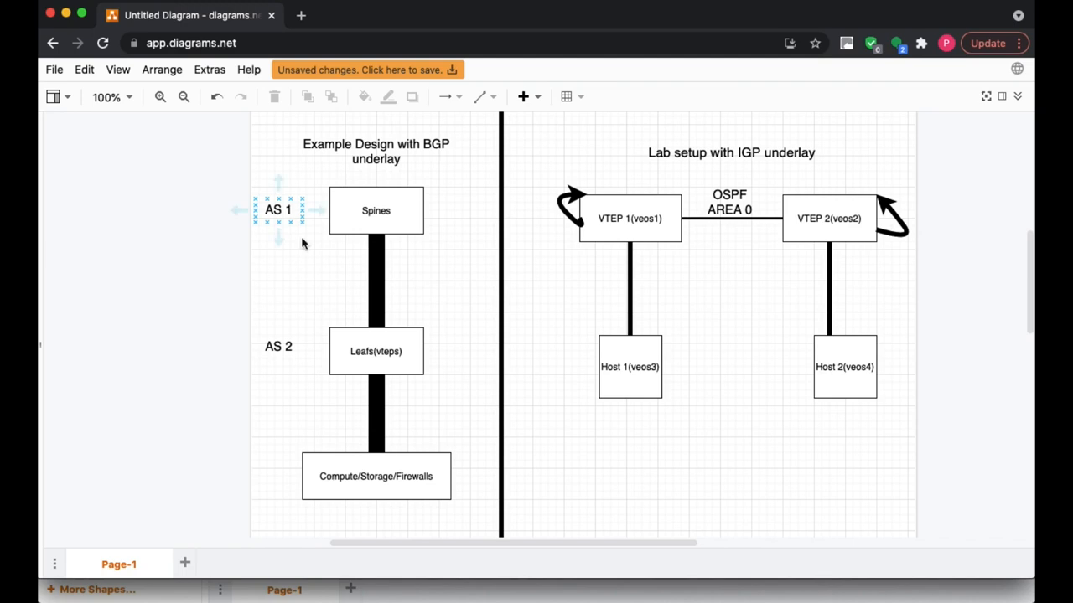
pyautogui.click(277, 347)
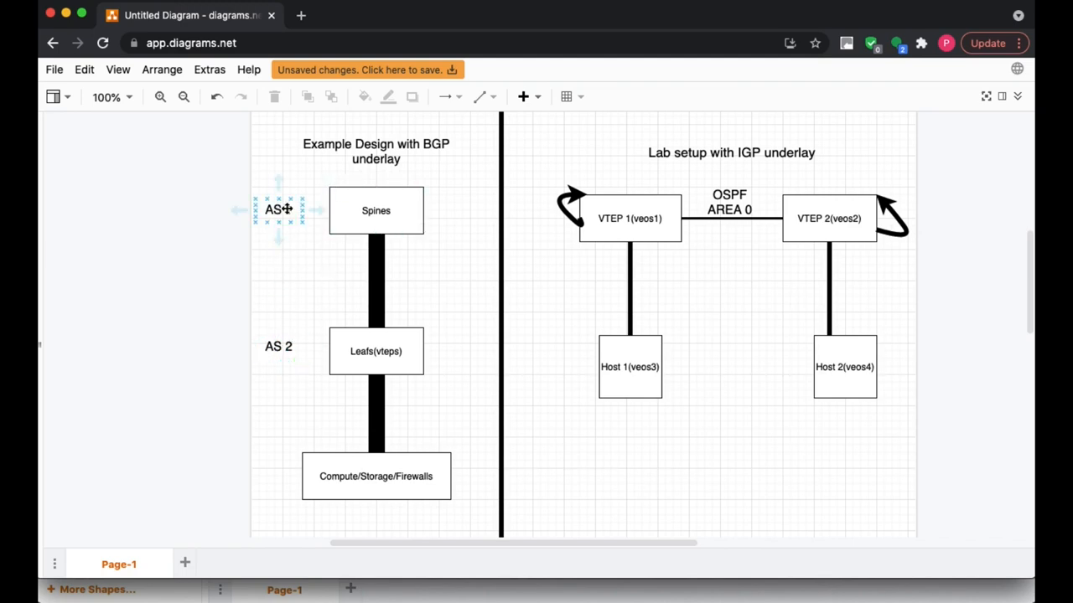
pyautogui.click(304, 369)
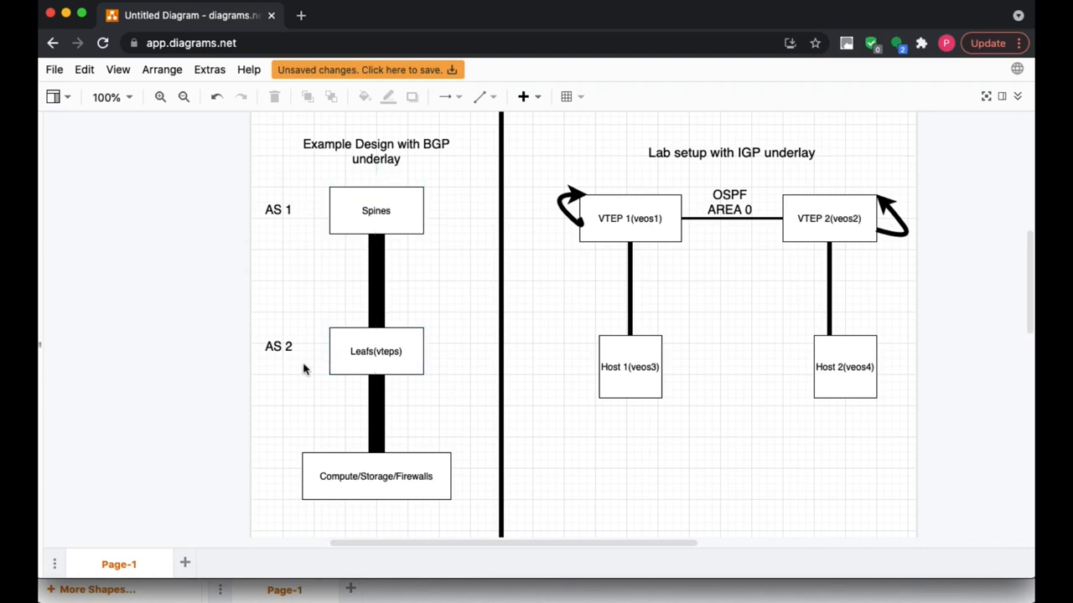
pyautogui.click(279, 346)
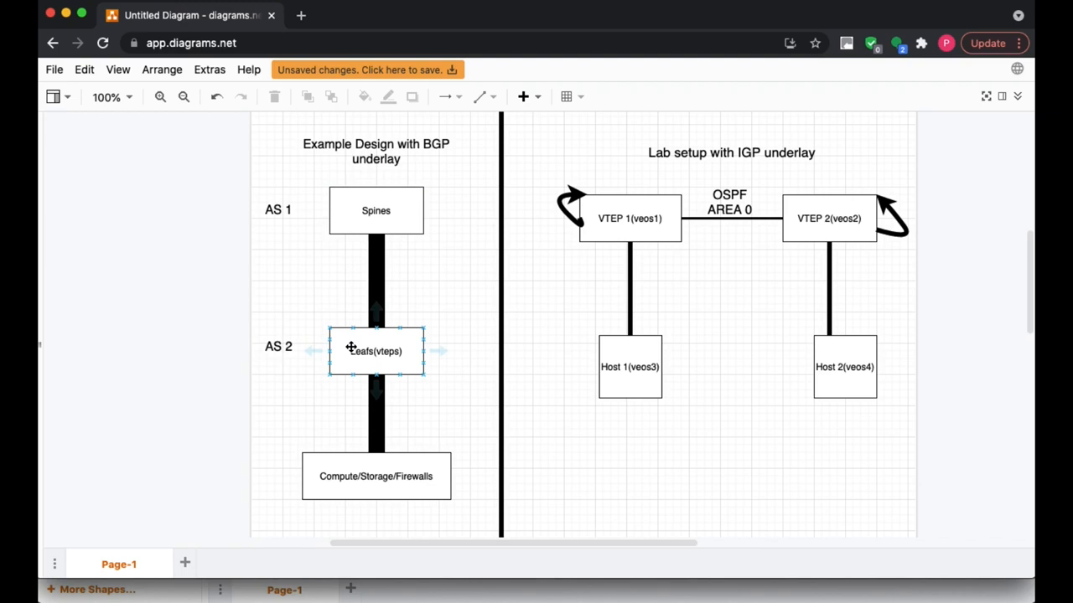
pyautogui.click(788, 257)
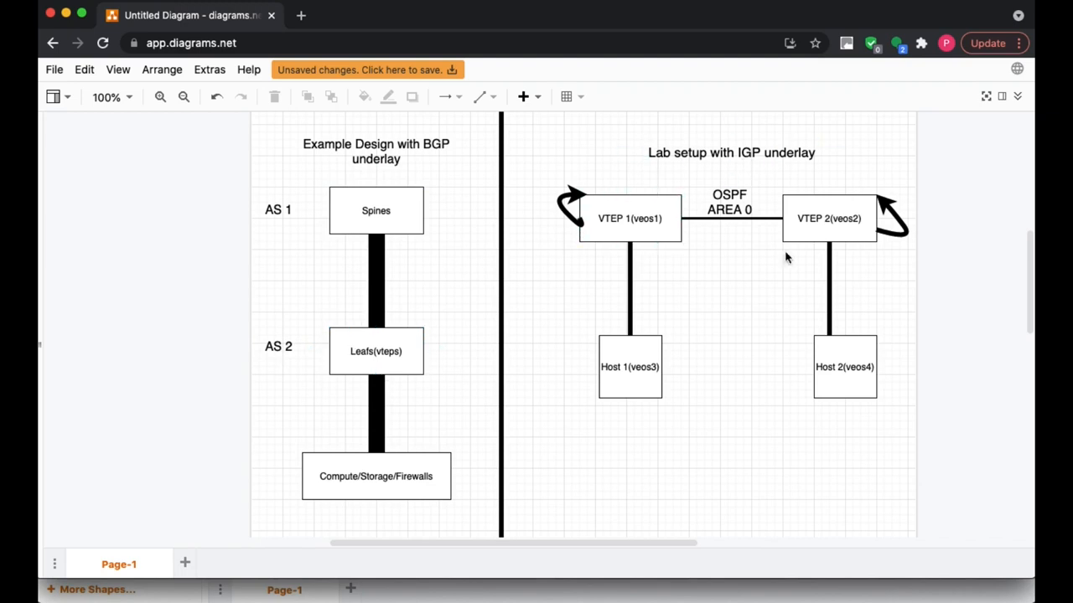
pyautogui.click(728, 202)
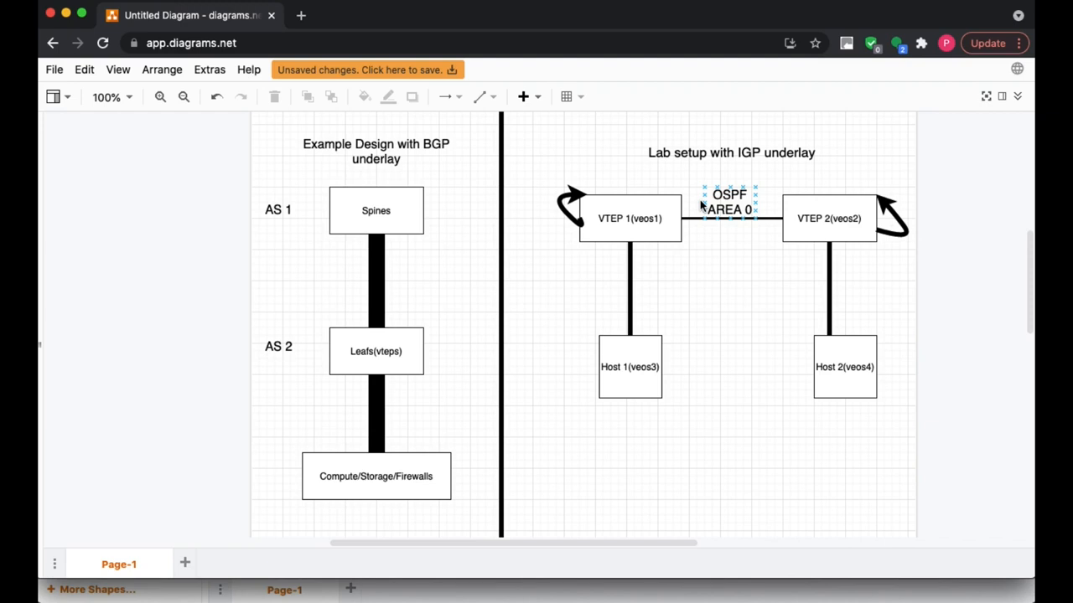
# Step: Point out switches in the topology diagram, ending on VTEP 2 (veos2)
pyautogui.click(630, 218)
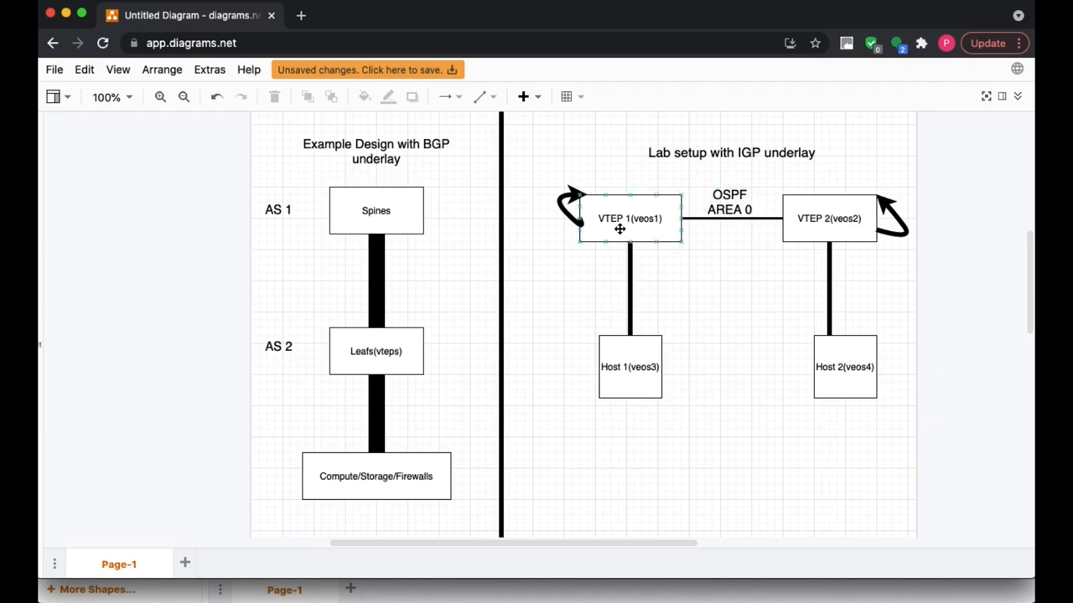
pyautogui.click(630, 300)
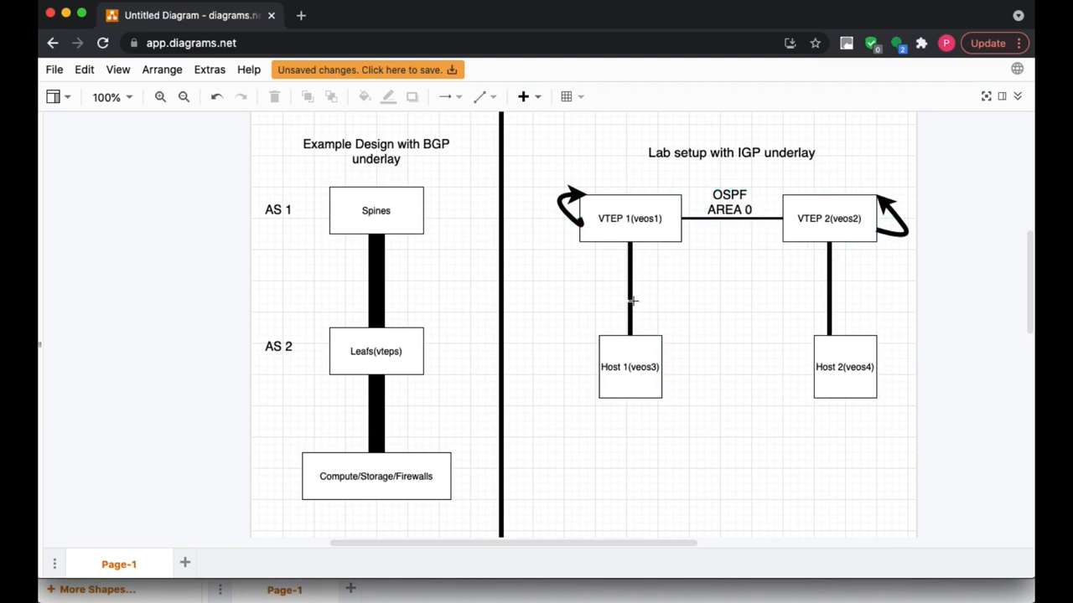
pyautogui.click(829, 218)
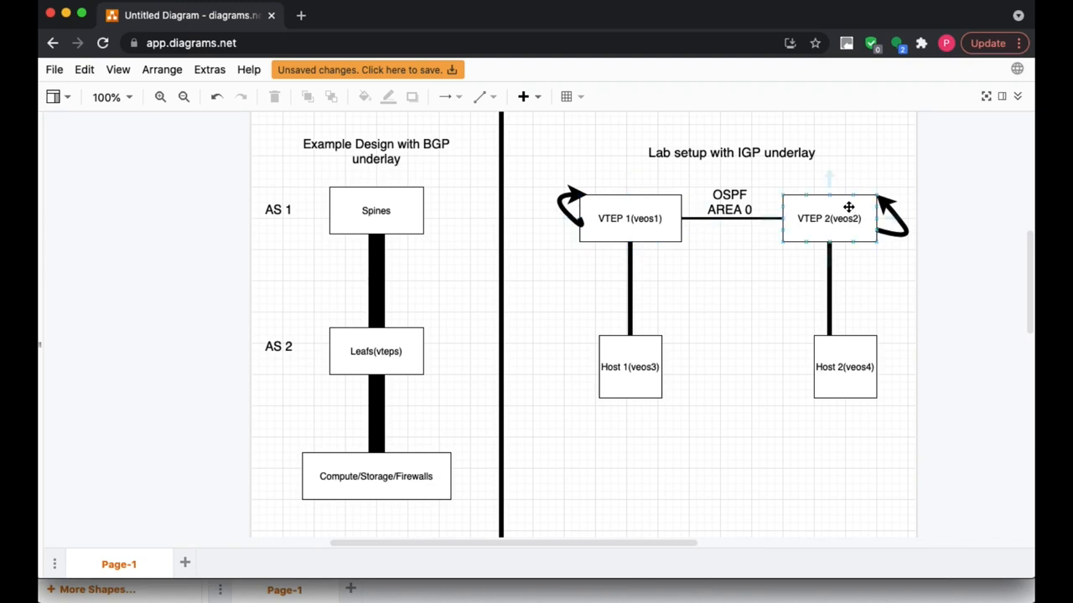
pyautogui.moveTo(831, 209)
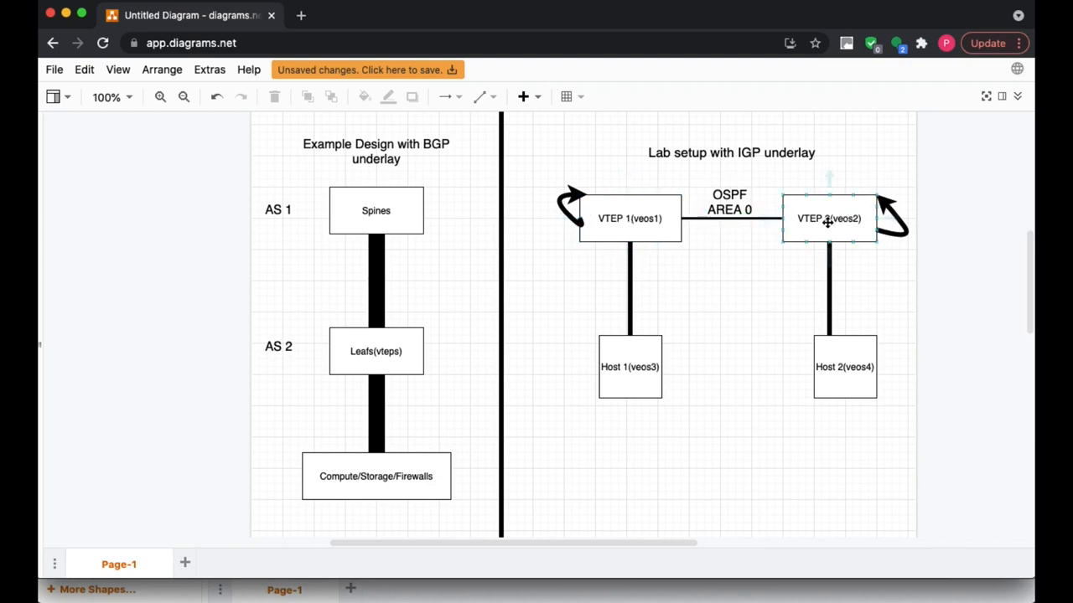
pyautogui.click(675, 190)
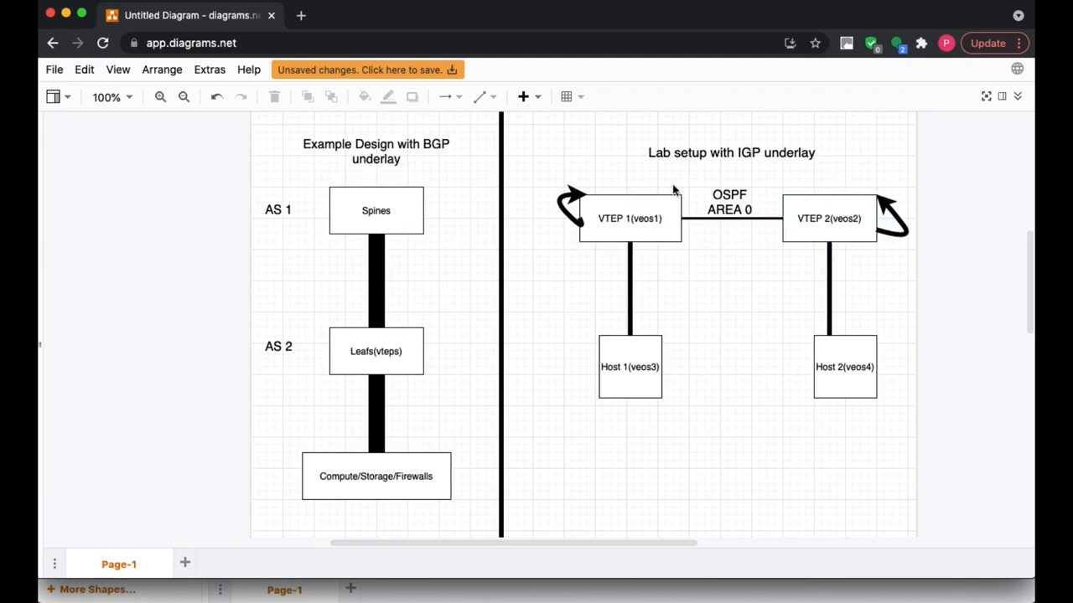
pyautogui.click(629, 367)
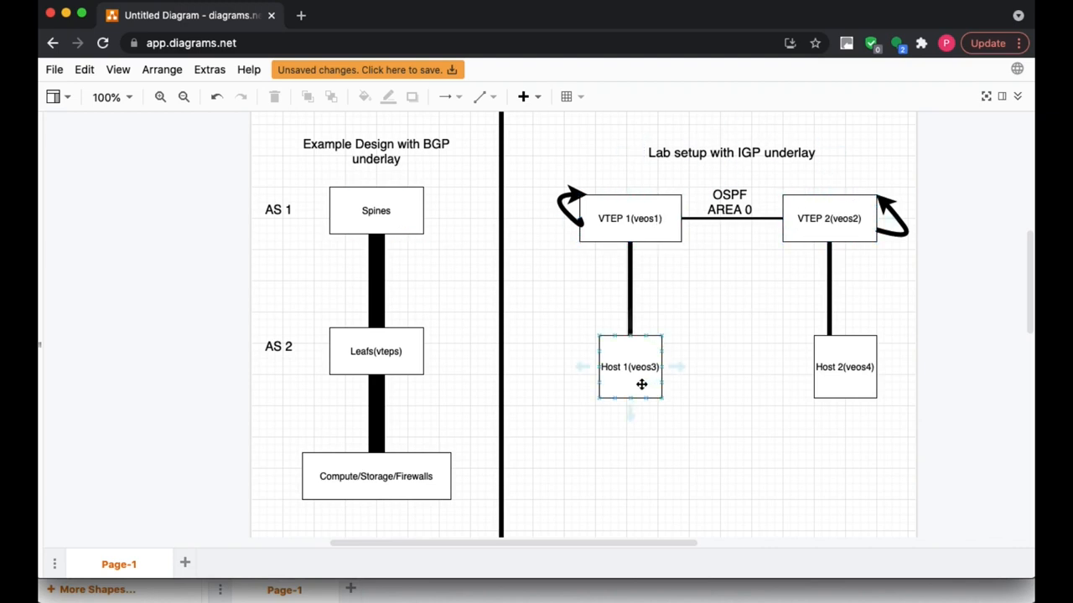
pyautogui.click(844, 366)
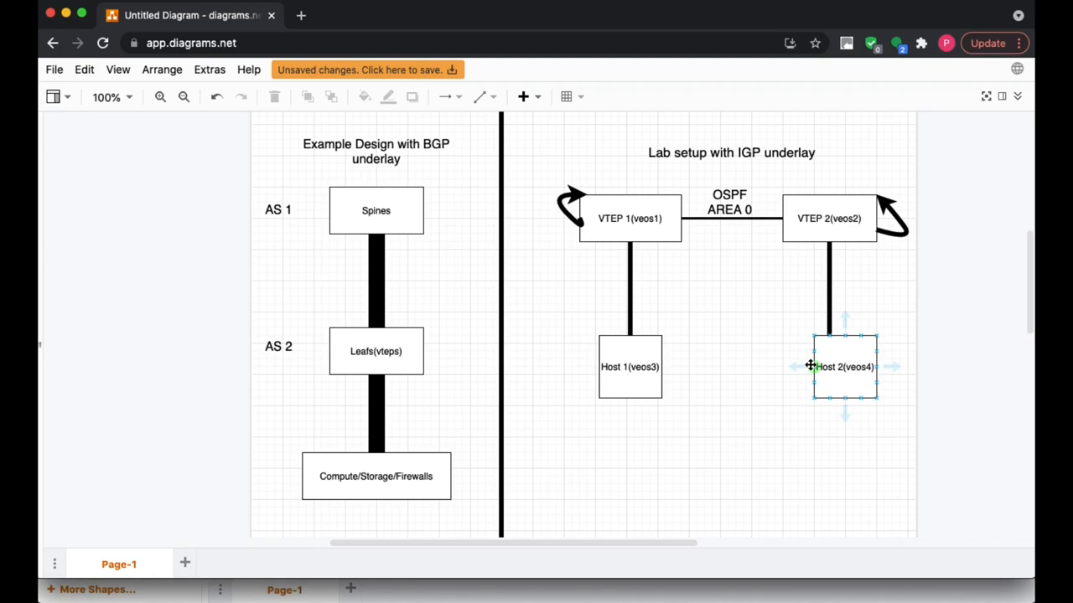
pyautogui.click(828, 218)
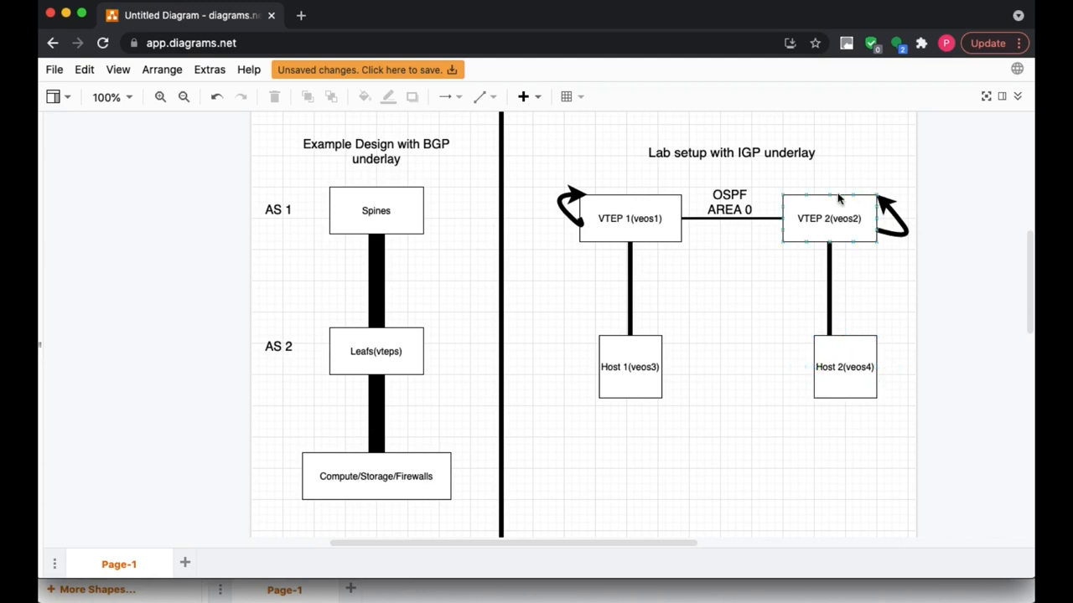
pyautogui.click(734, 363)
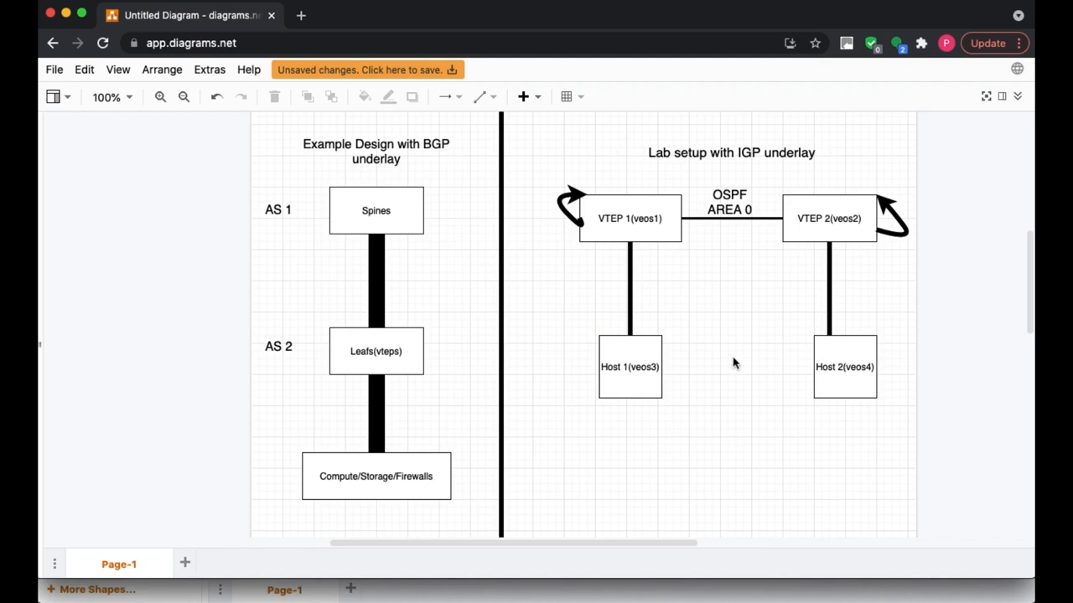
pyautogui.moveTo(616, 160)
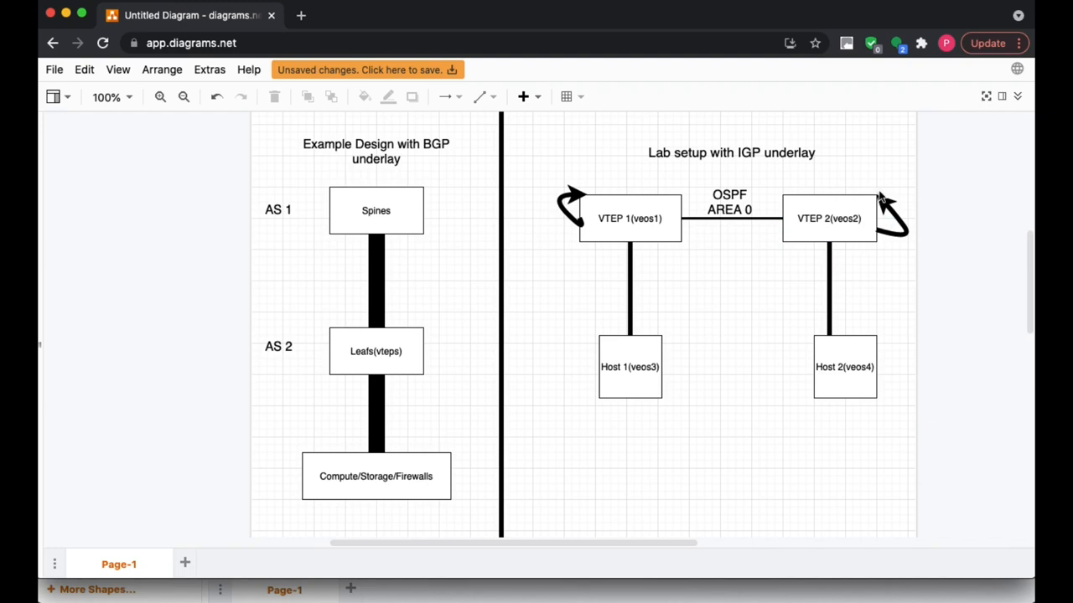
pyautogui.moveTo(625, 307)
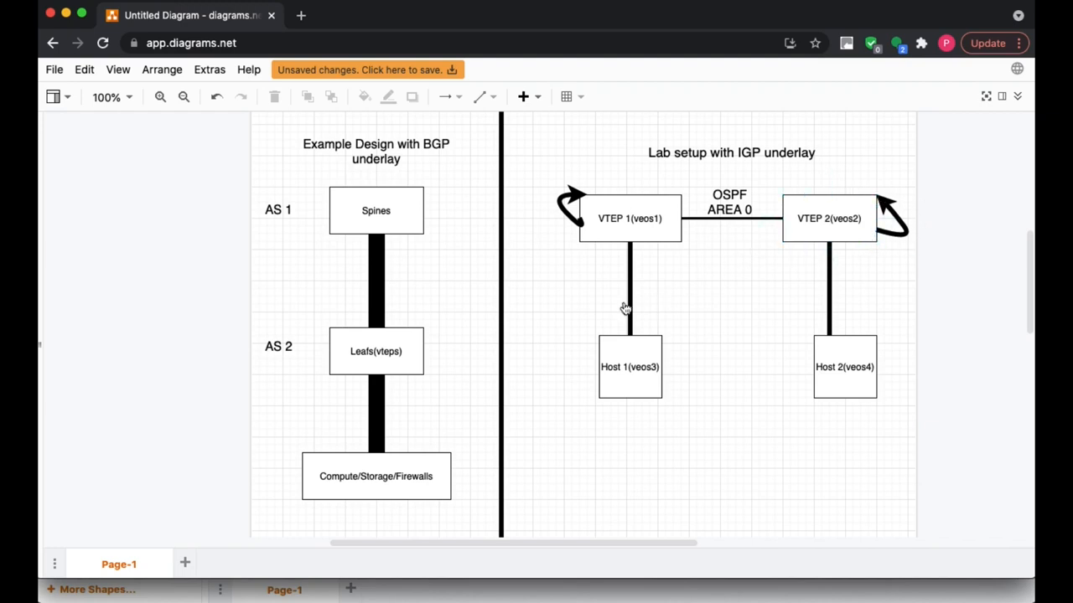
pyautogui.moveTo(573, 235)
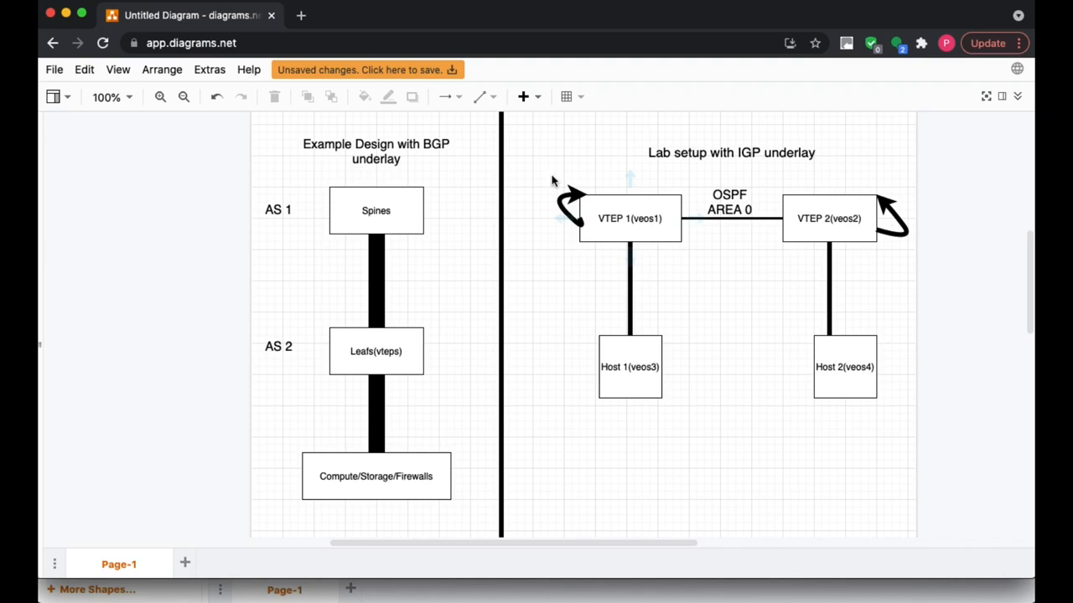
pyautogui.moveTo(927, 215)
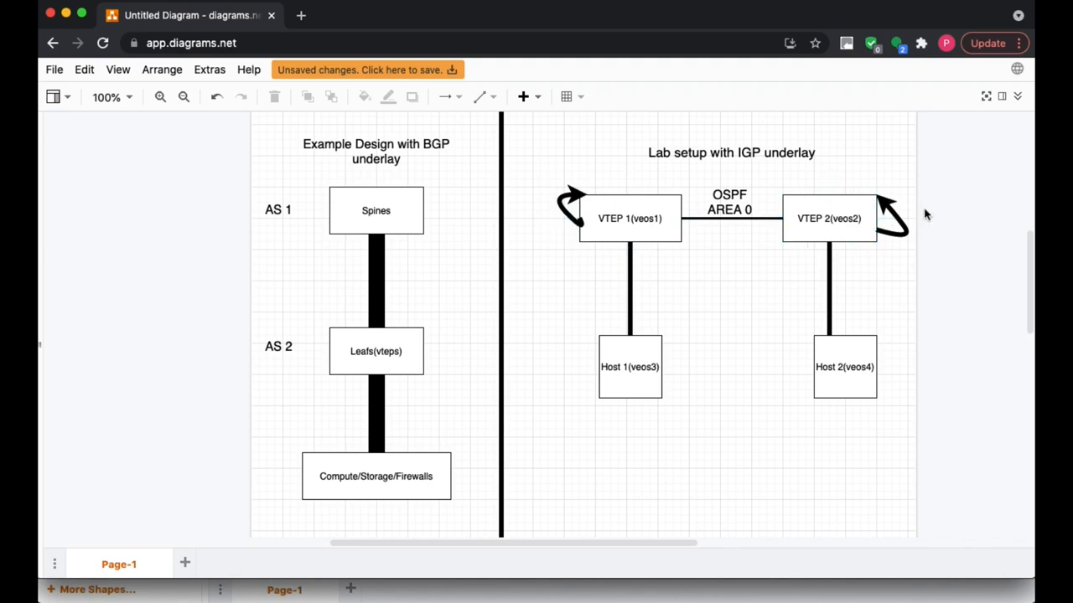
pyautogui.moveTo(865, 194)
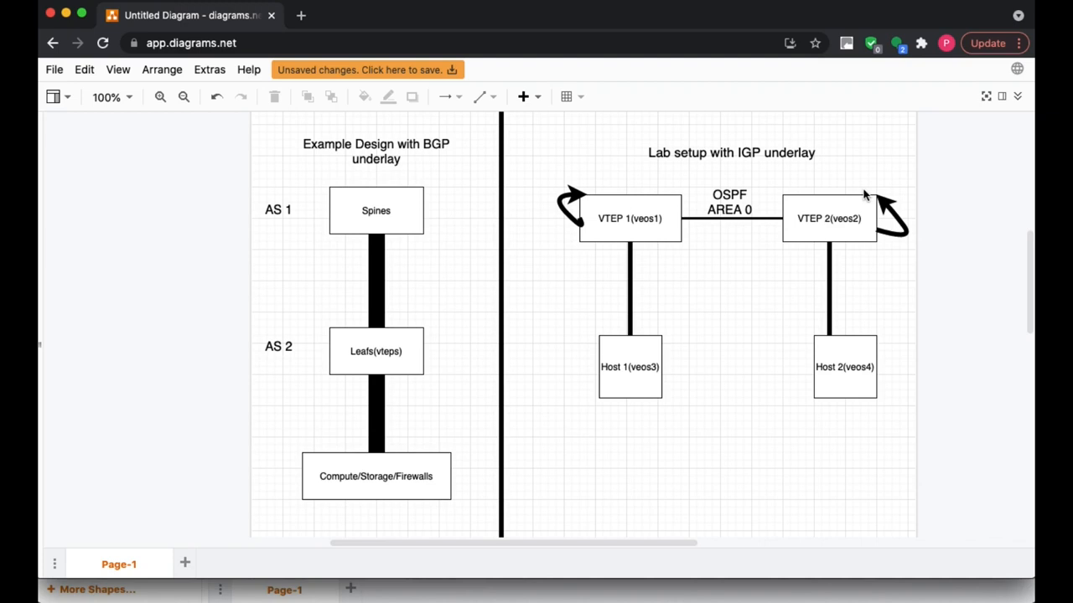
pyautogui.click(827, 218)
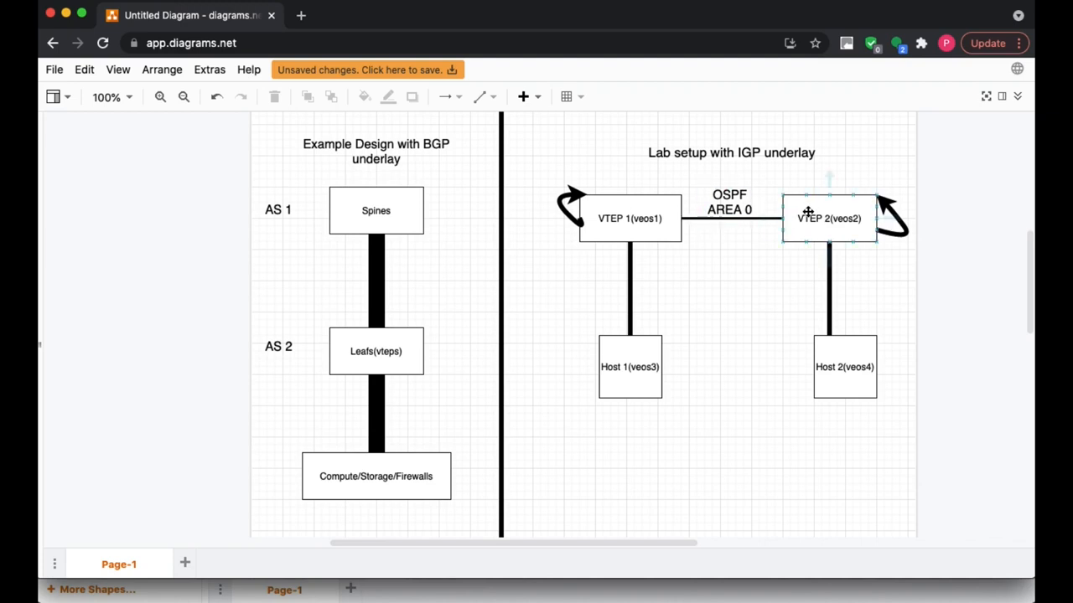
pyautogui.moveTo(863, 210)
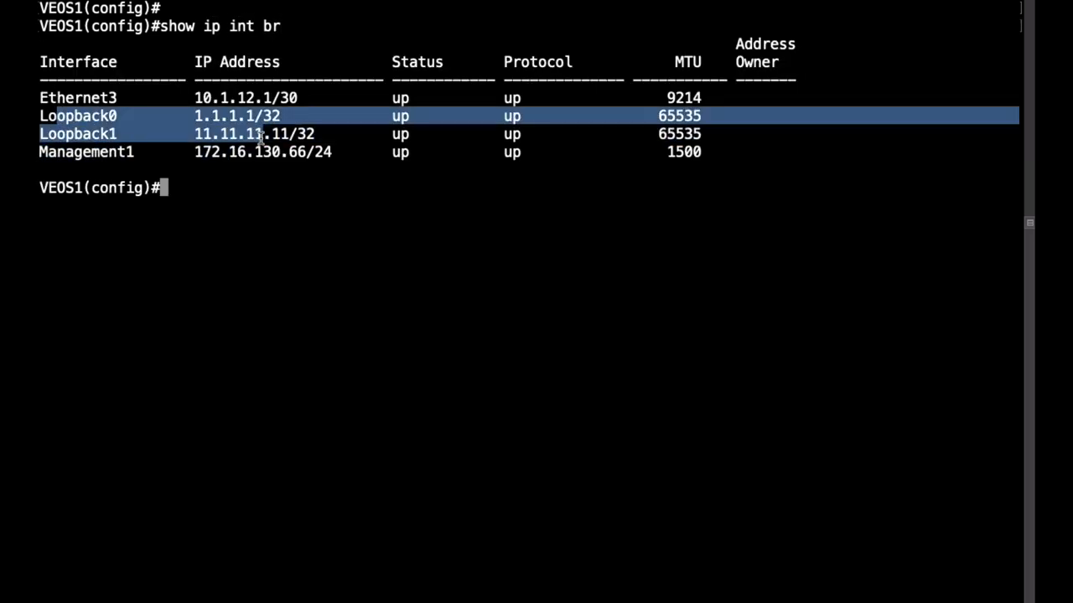
# Step: Run 'show run int lo0-1' on VEOS1 and highlight the Loopback1 configuration lines
pyautogui.write('show run int')
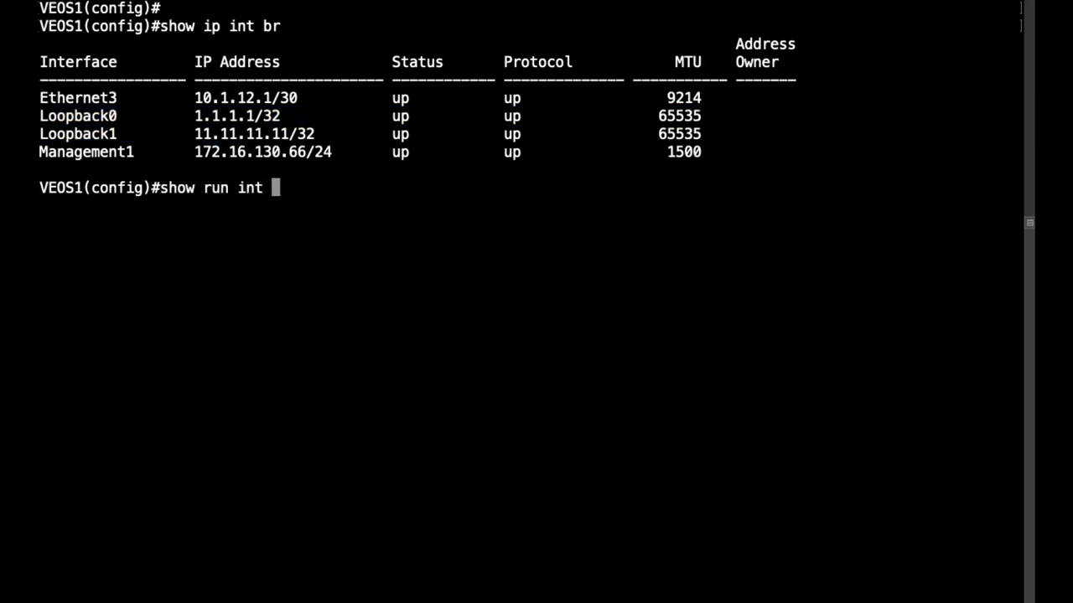
pyautogui.write('lo0-1')
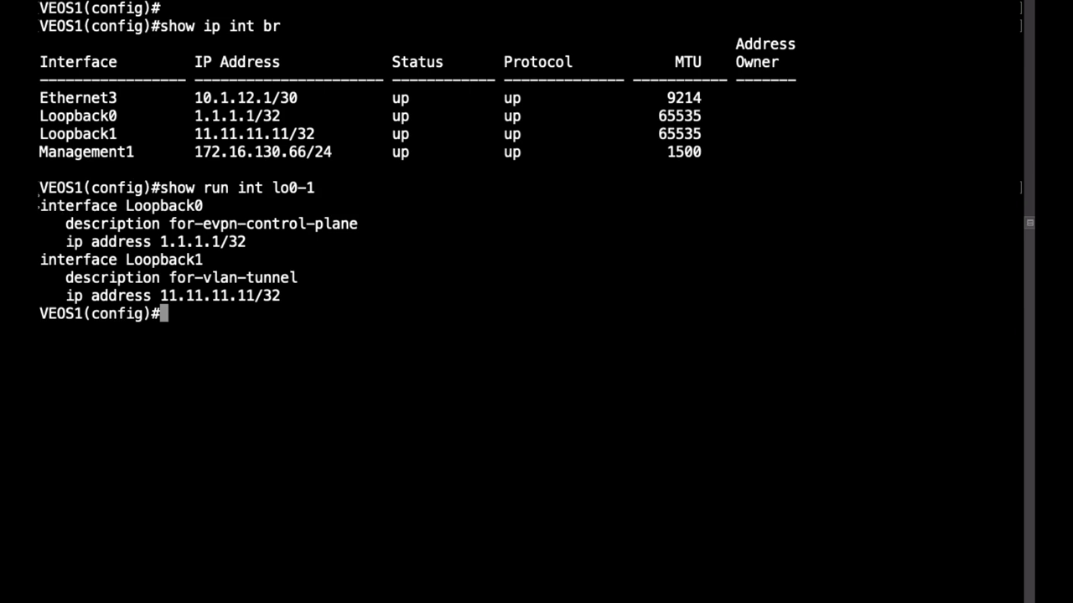
pyautogui.moveTo(40, 205); pyautogui.dragTo(246, 241)
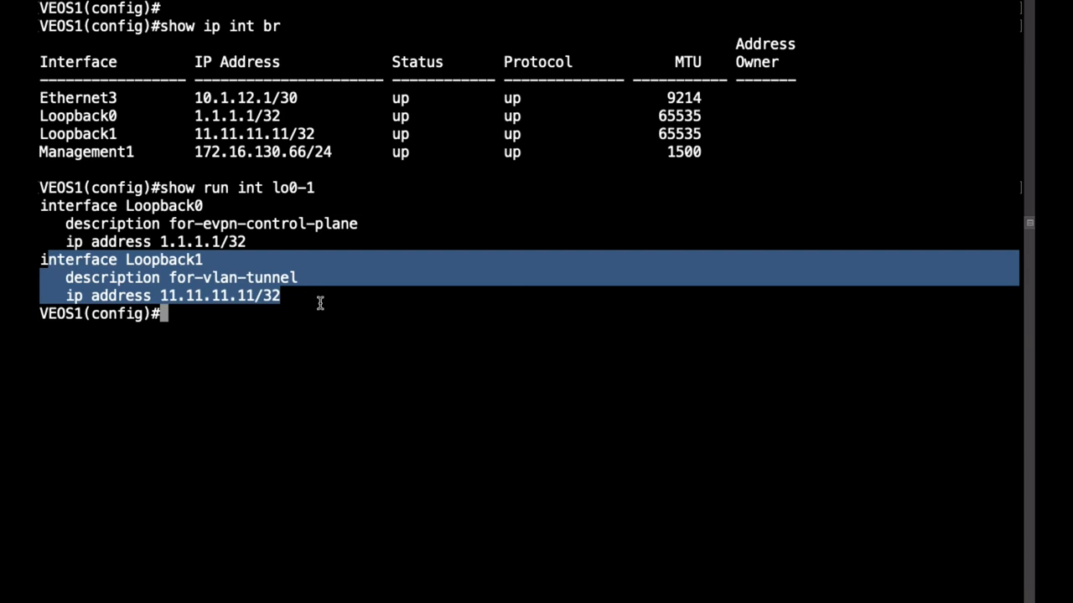
pyautogui.moveTo(46, 205)
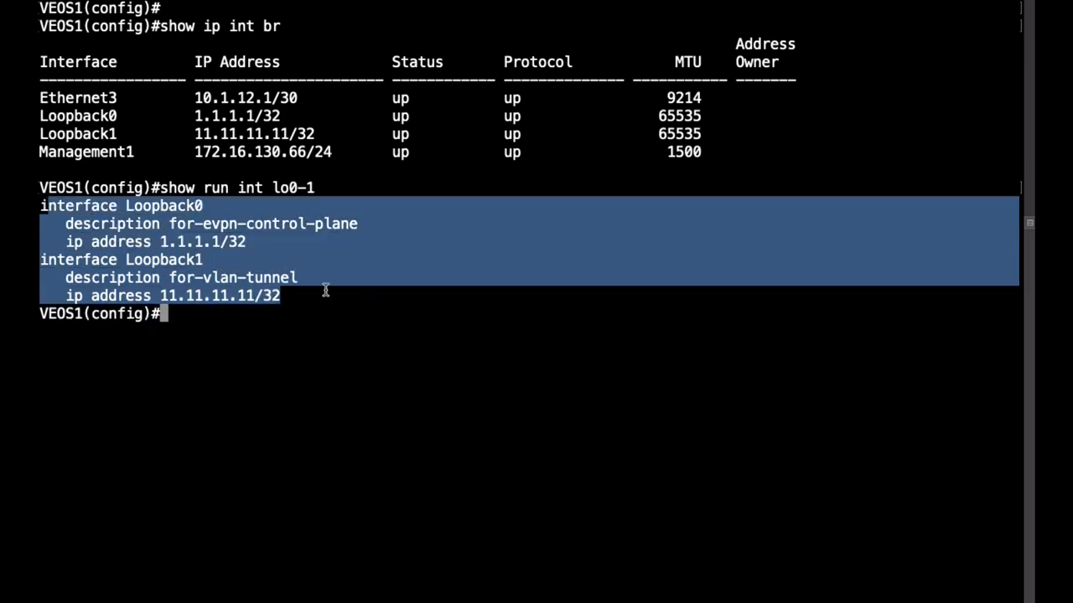
pyautogui.write('show run sec ospf')
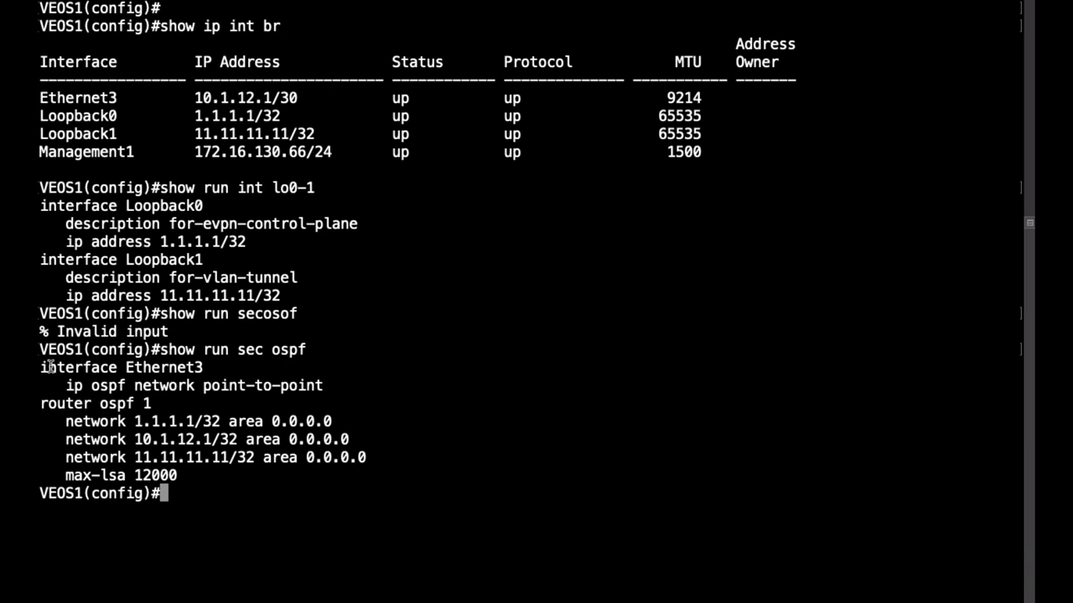
# Step: Highlight router ospf 1 and its loopback and 10.1.12.1/32 network statements
pyautogui.moveTo(41, 367); pyautogui.dragTo(385, 386)
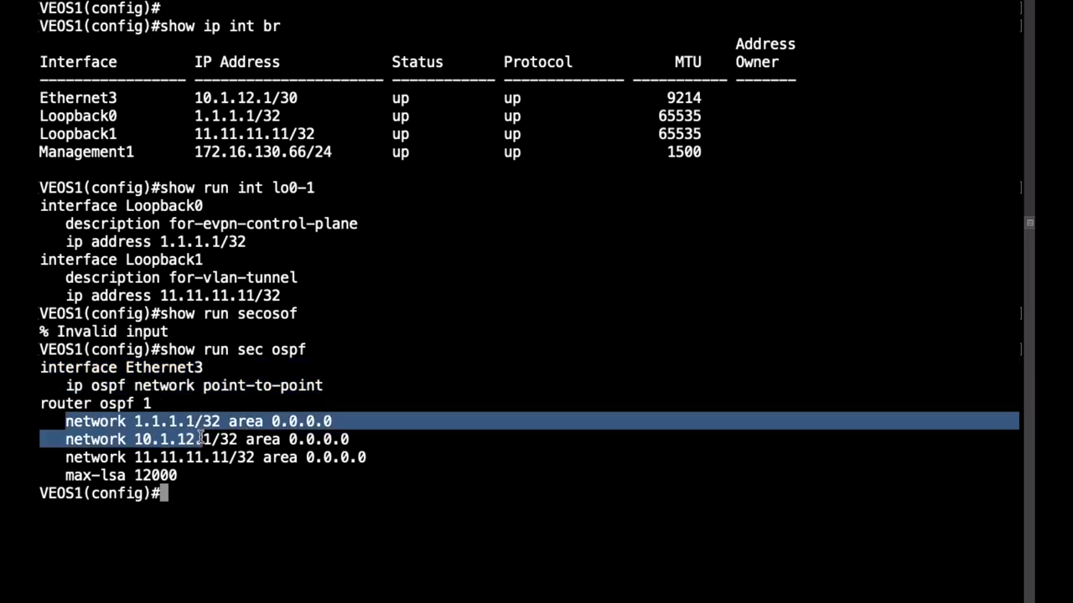
pyautogui.moveTo(201, 439); pyautogui.dragTo(369, 457)
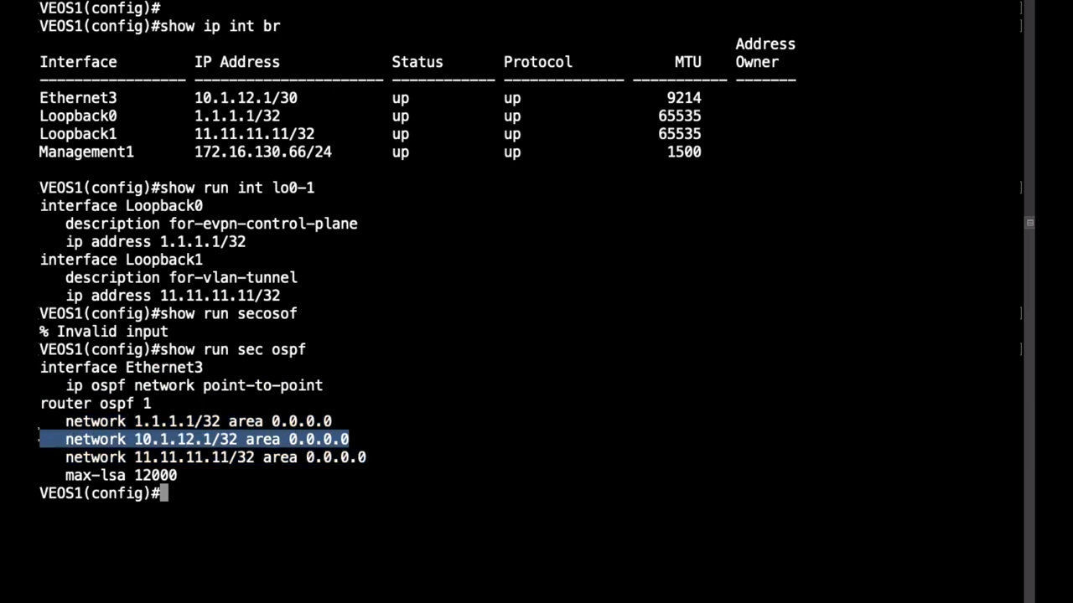
pyautogui.click(88, 422)
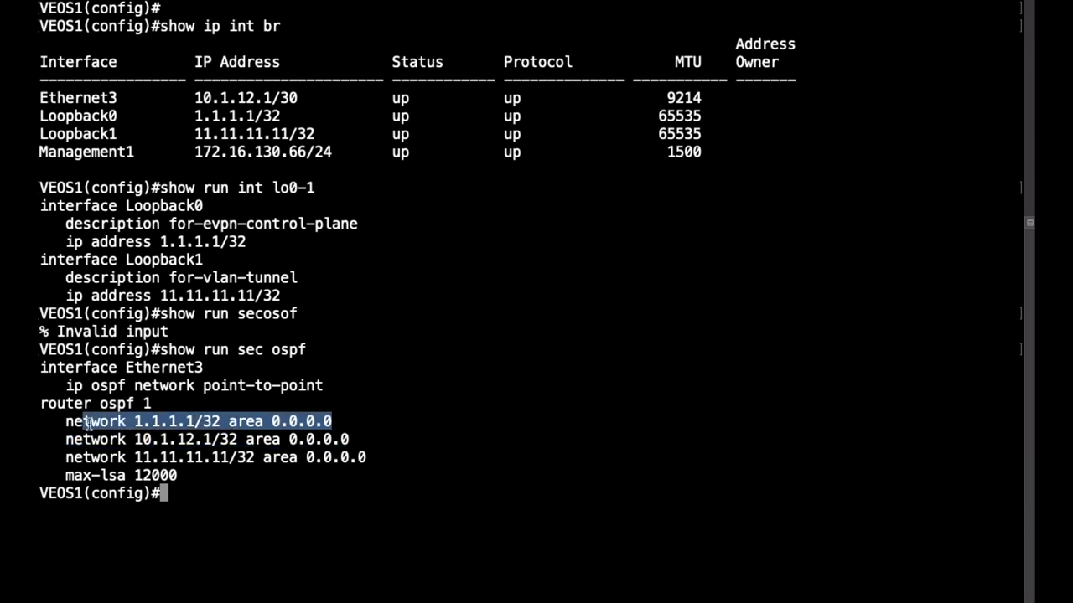
pyautogui.moveTo(84, 421); pyautogui.dragTo(364, 457)
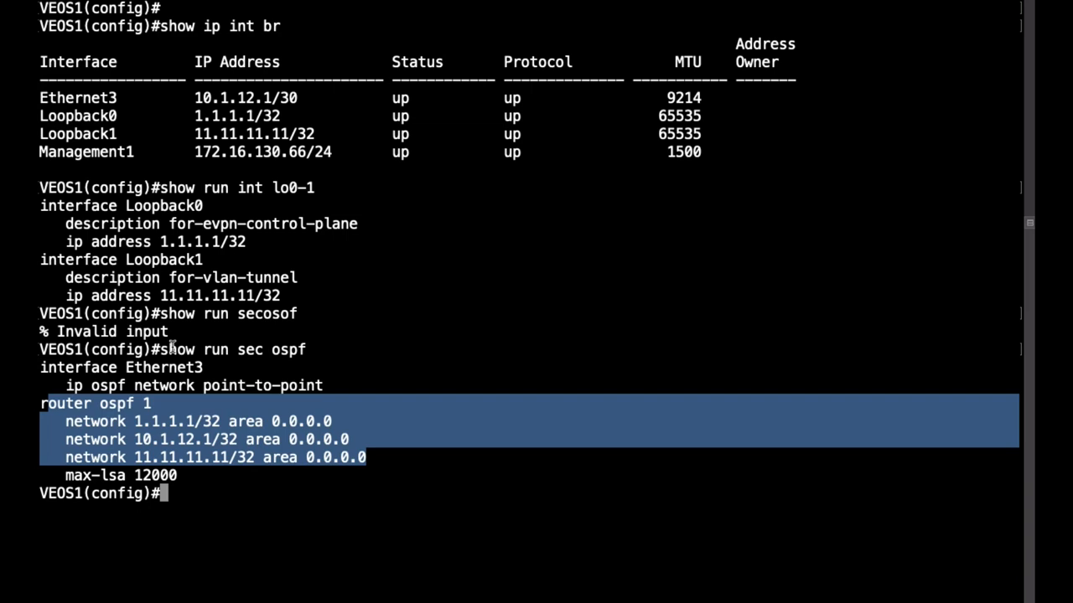
pyautogui.write('show')
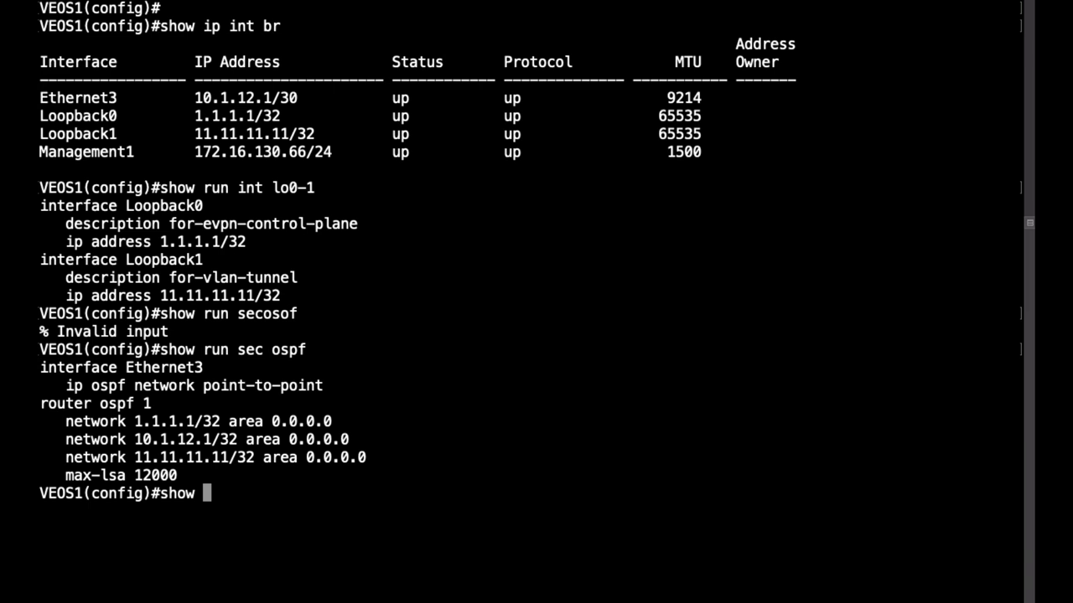
pyautogui.write('run \\ inc')
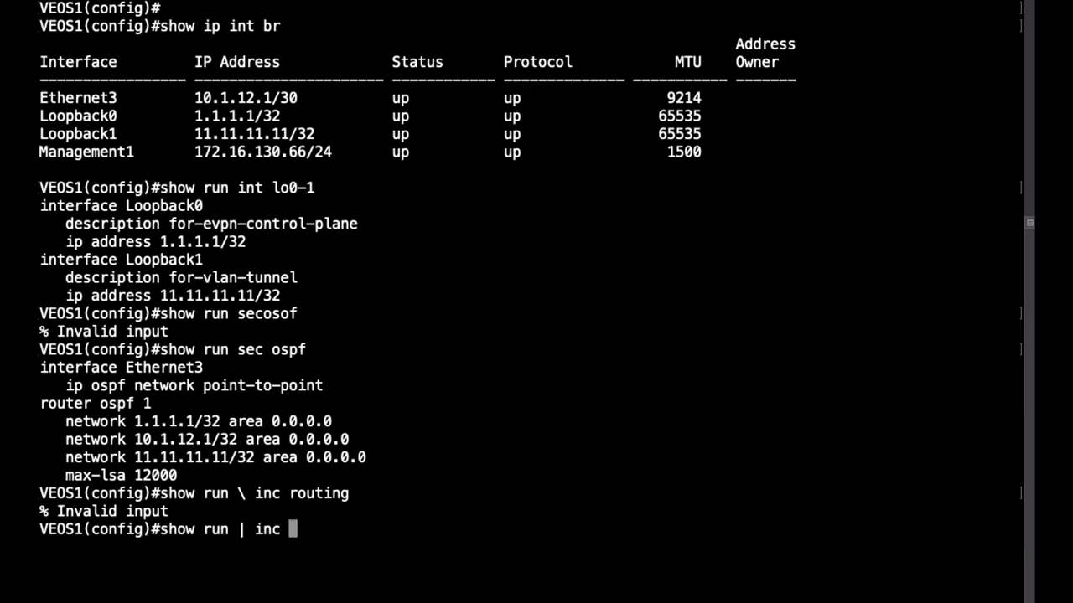
# Step: Filter VEOS1's running config for 'routing' and highlight the routing lines
pyautogui.write('routing')
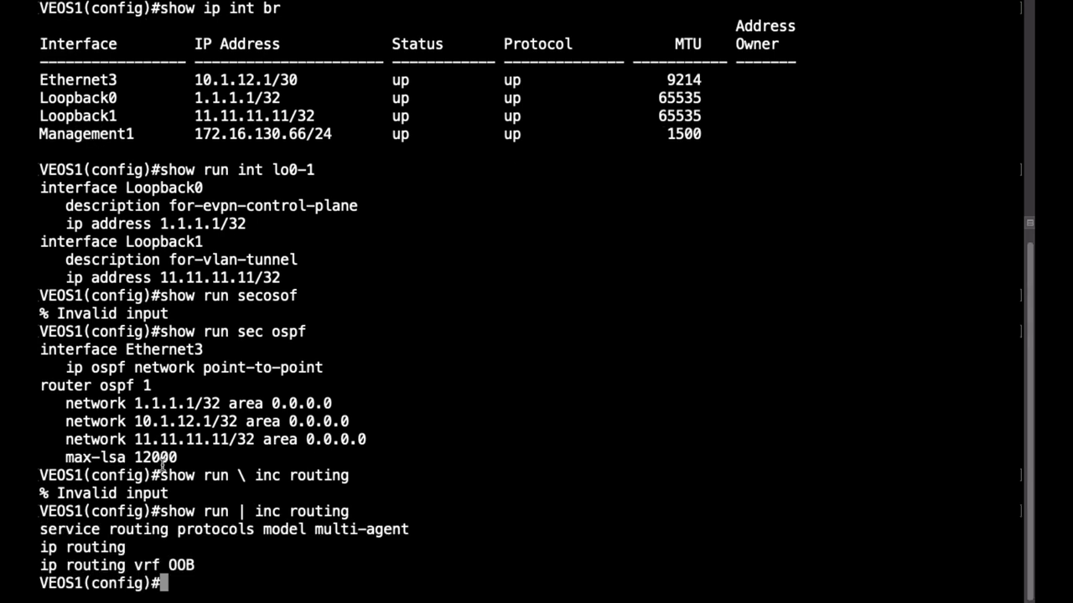
pyautogui.moveTo(40, 528); pyautogui.dragTo(259, 529)
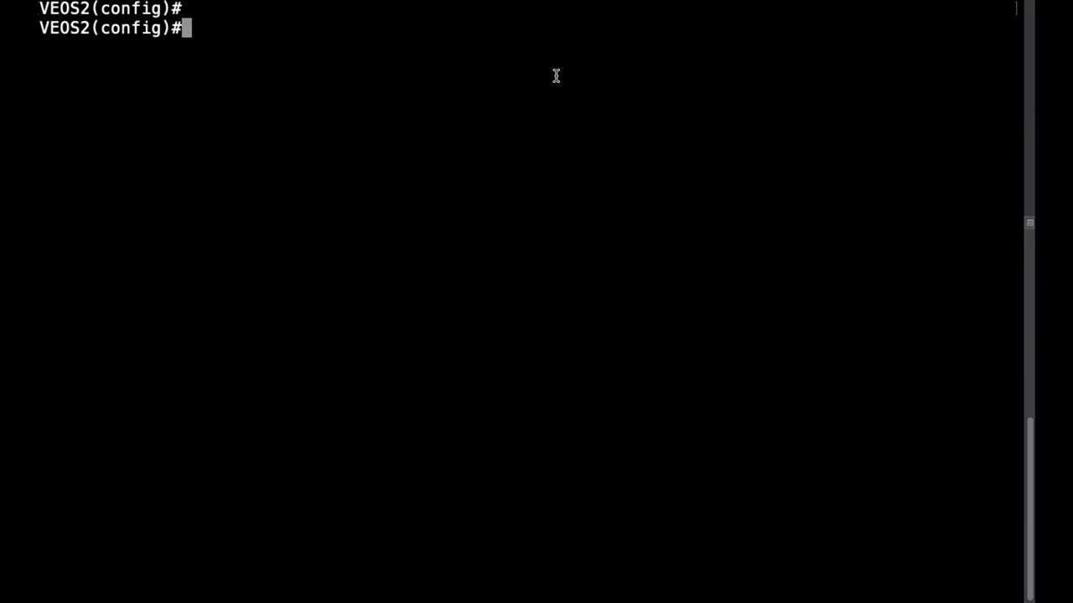
# Step: Run 'show ip route' and highlight the OSPF-learned loopback route
pyautogui.write('show ip route')
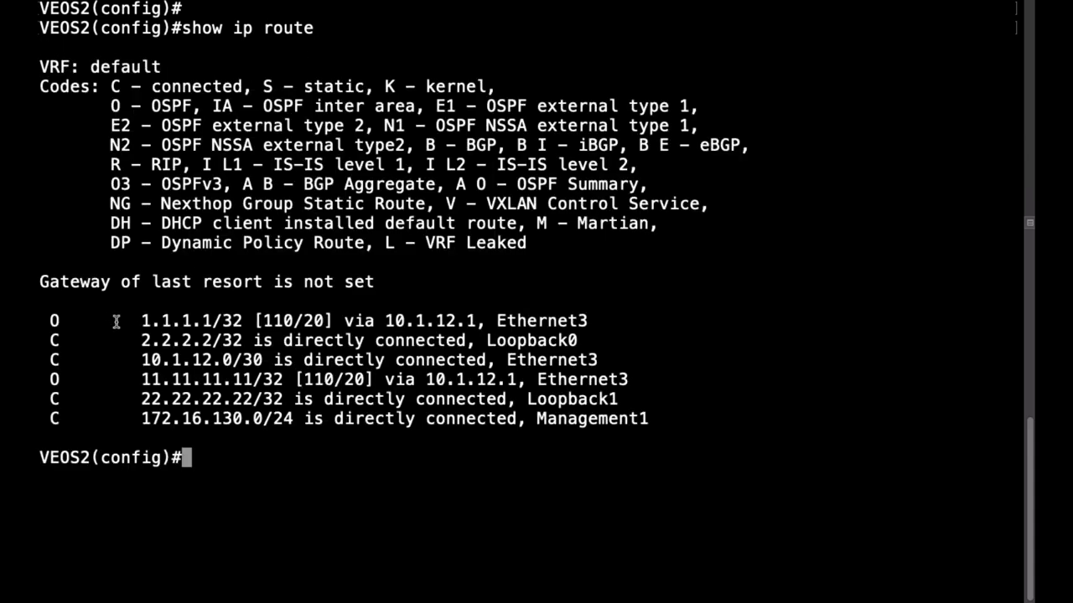
pyautogui.doubleClick(193, 320)
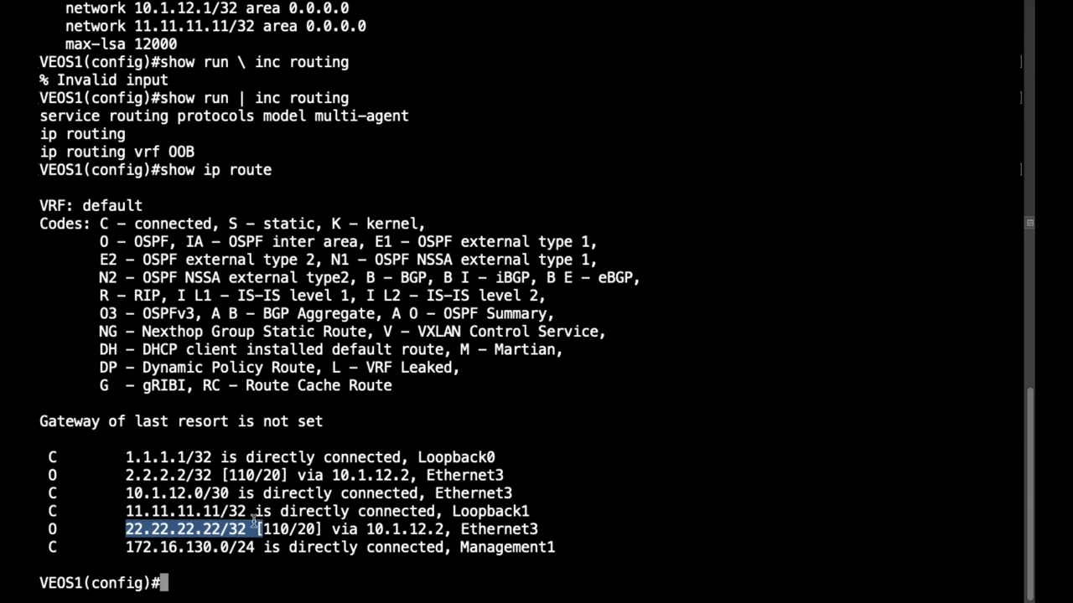
pyautogui.write('show run int et3')
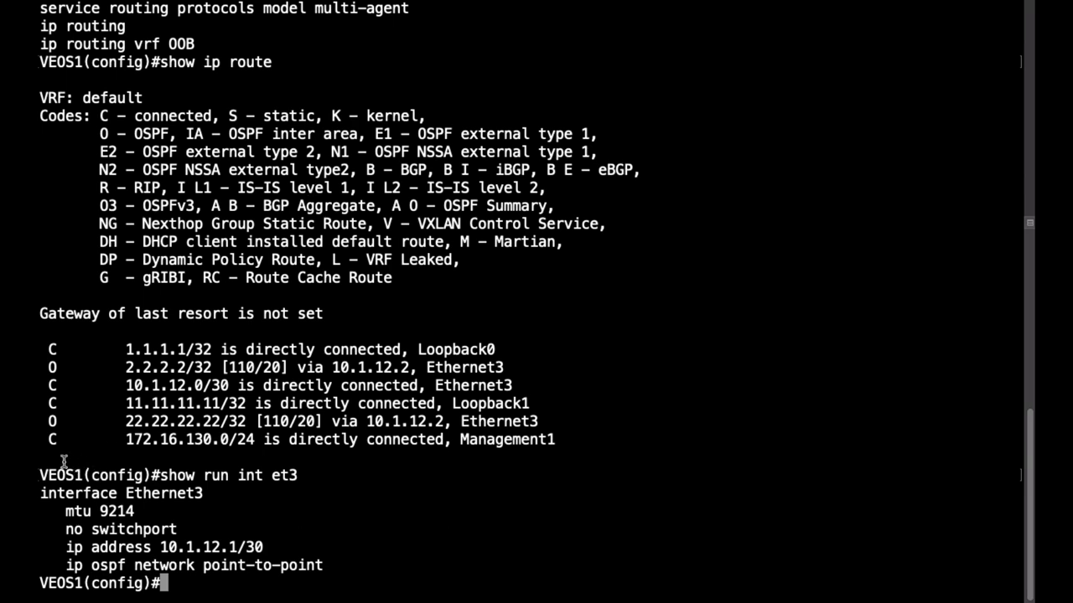
# Step: Highlight the 'mtu 9214' line in VEOS1's Ethernet3 configuration
pyautogui.moveTo(39, 475); pyautogui.dragTo(322, 565)
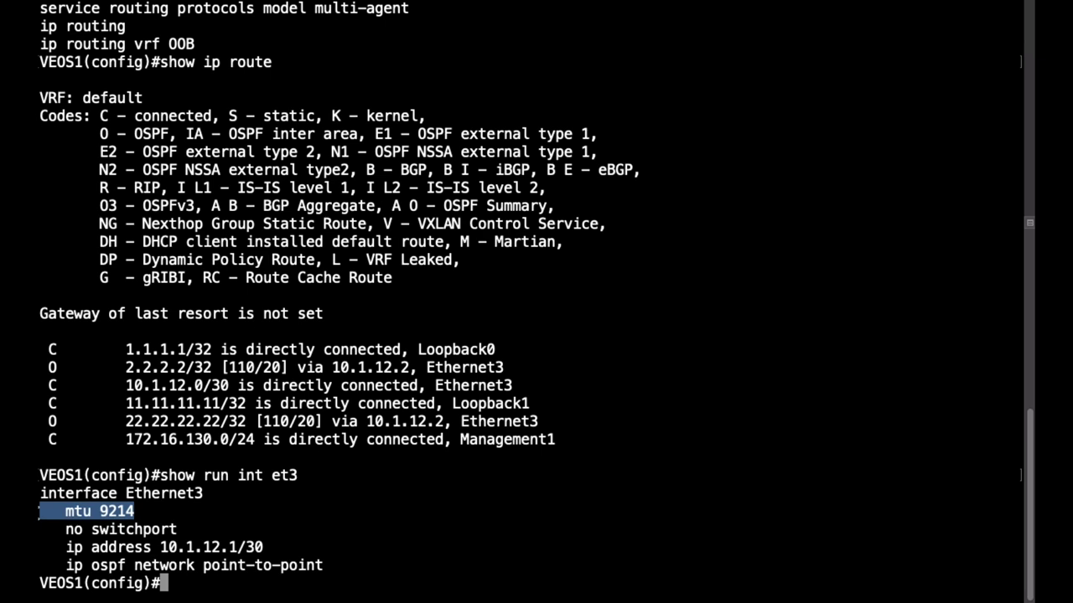
pyautogui.moveTo(526, 77)
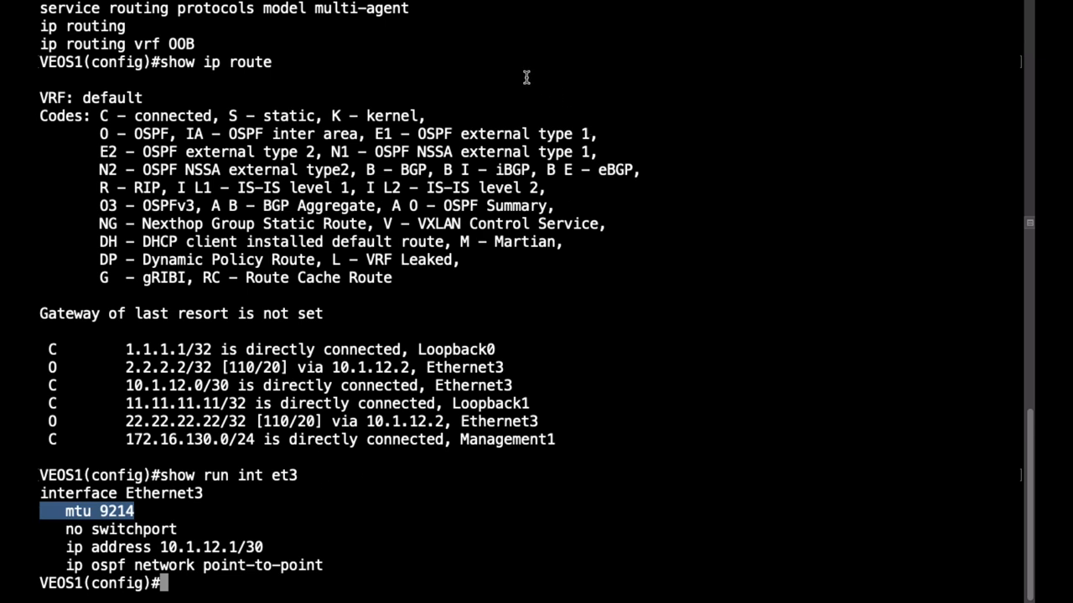
pyautogui.moveTo(500, 393)
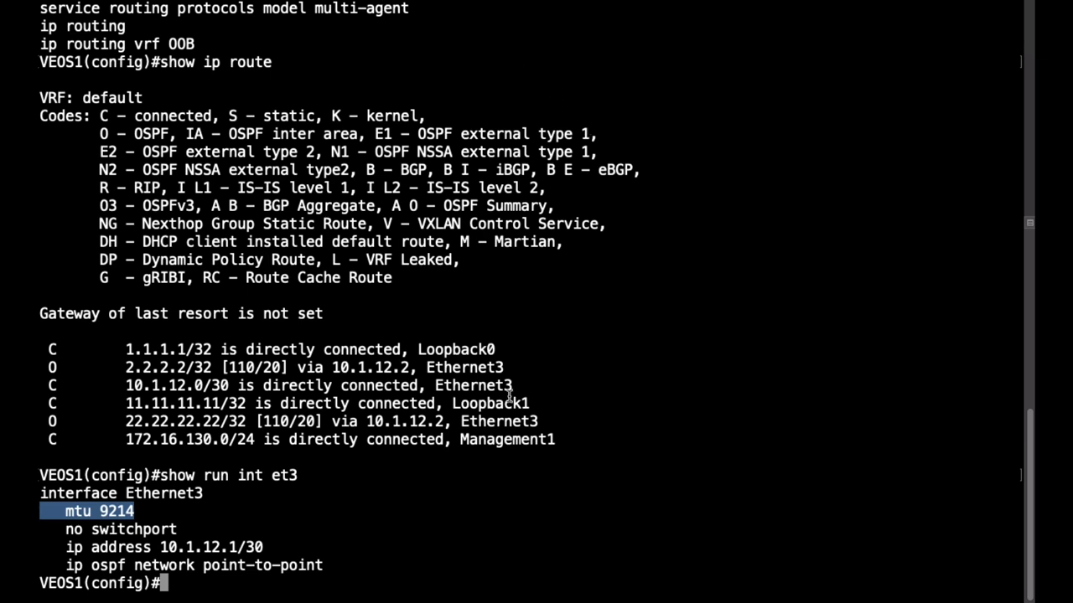